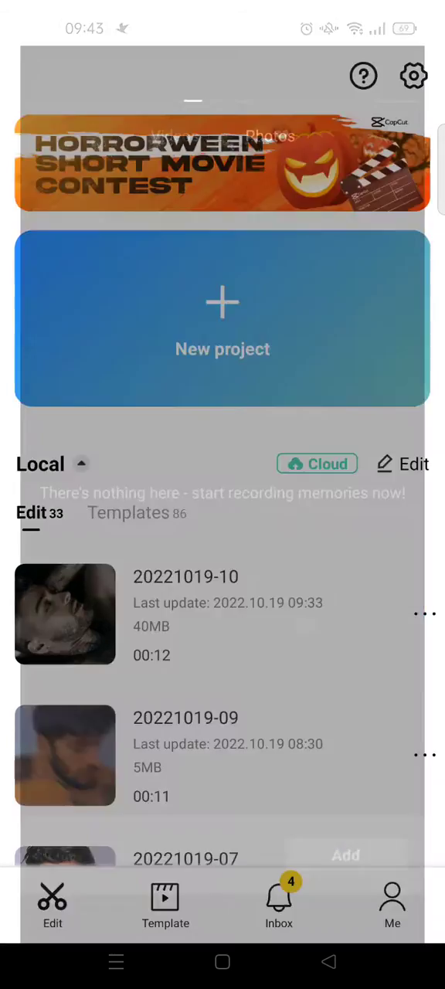
- Start a new 3-second white-background project with 'DON'T FORGET TO SUBSCRIBE' text
click(222, 318)
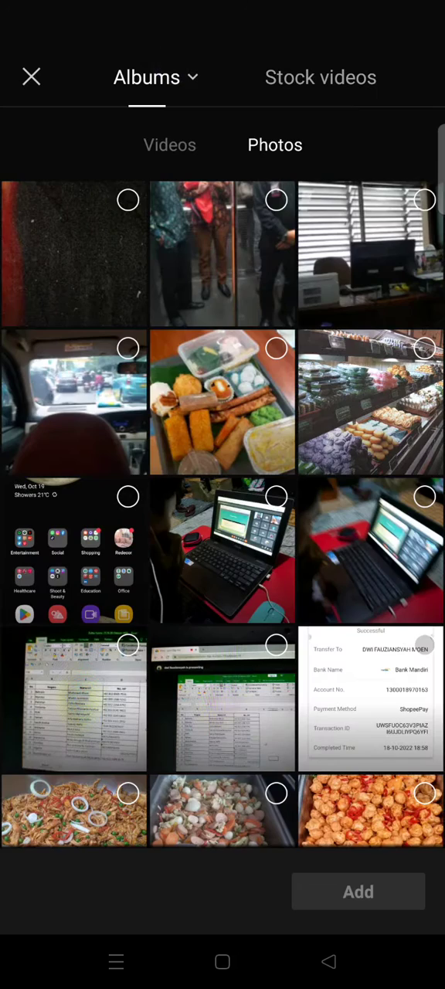
scroll(down, 3)
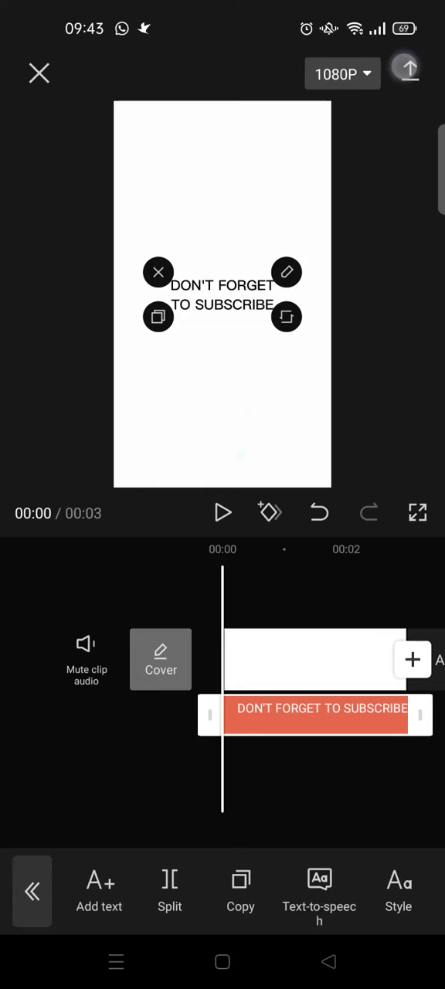
- Export the subscribe text video, then start a project with the 12-second living-room music video
click(413, 70)
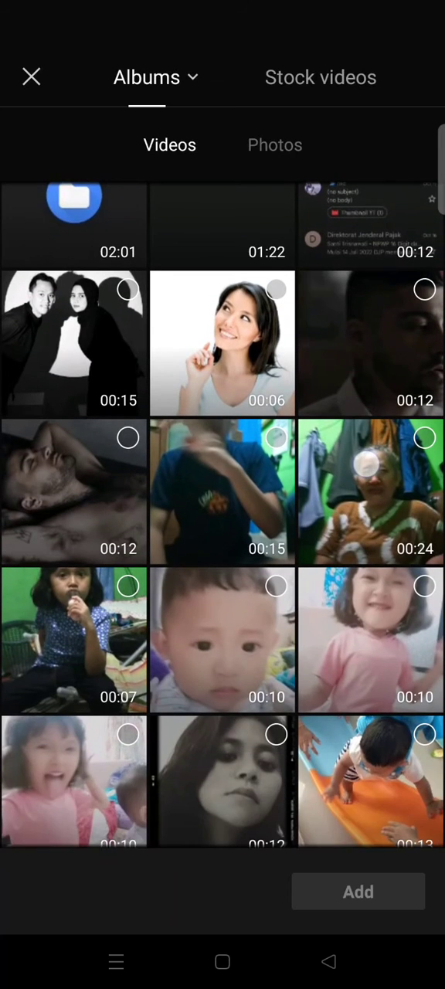
scroll(down, 3)
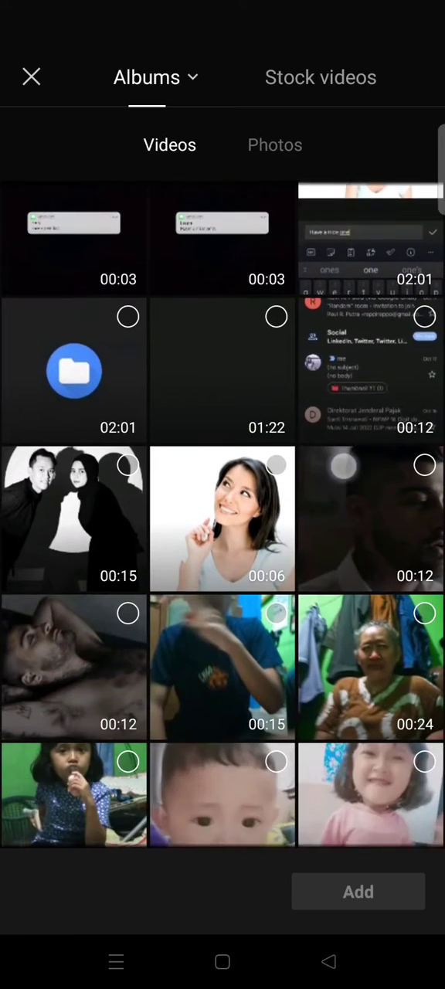
scroll(down, 3)
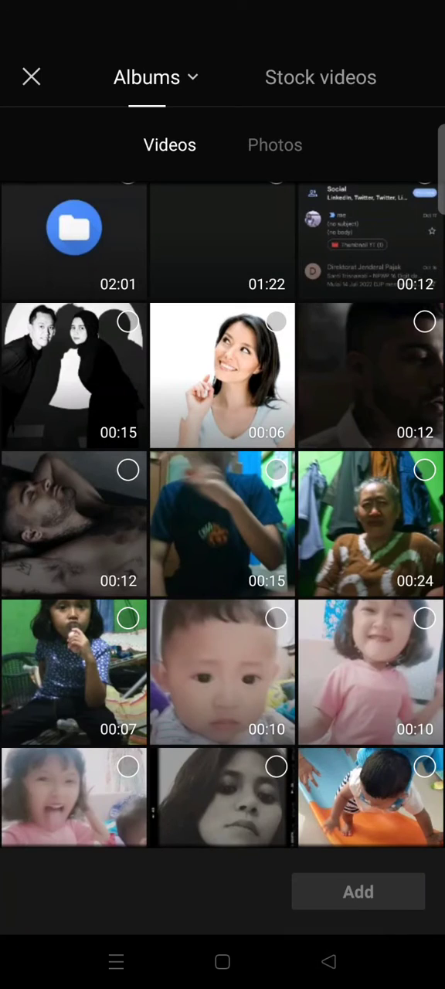
click(358, 891)
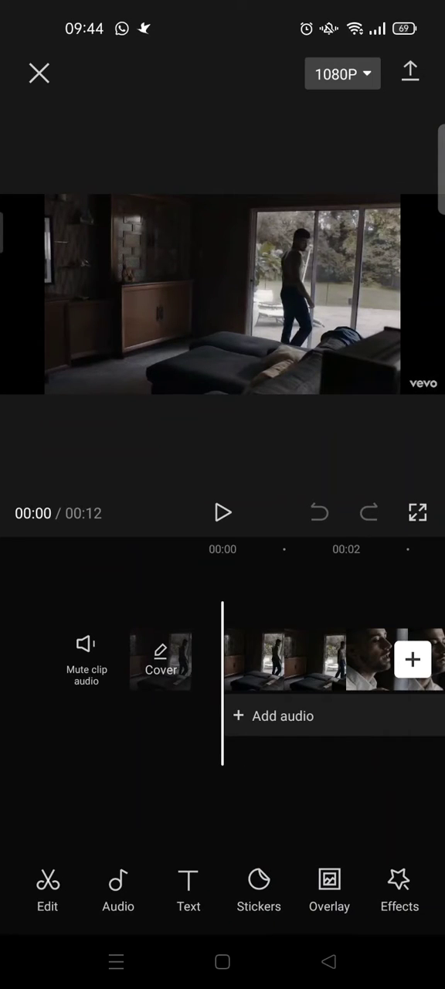
- Overlay the subscribe clip, trying Lighten and Overlay blends and opacity 46 then 100
click(329, 889)
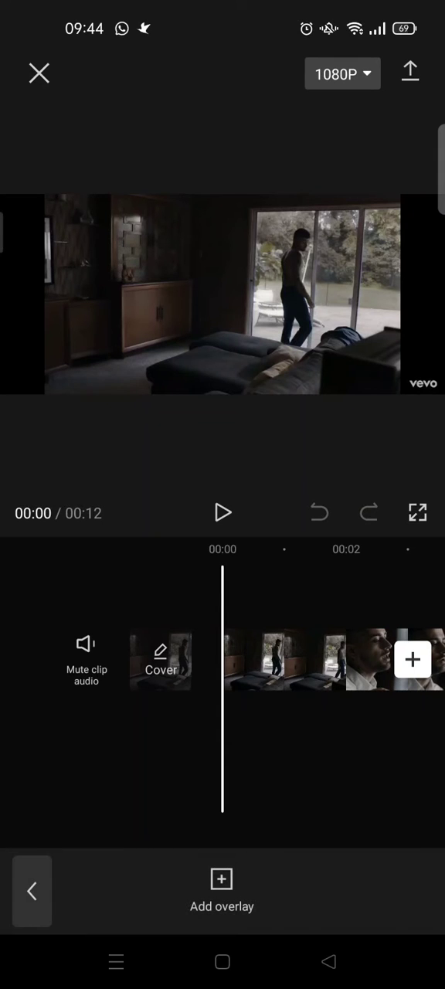
click(86, 651)
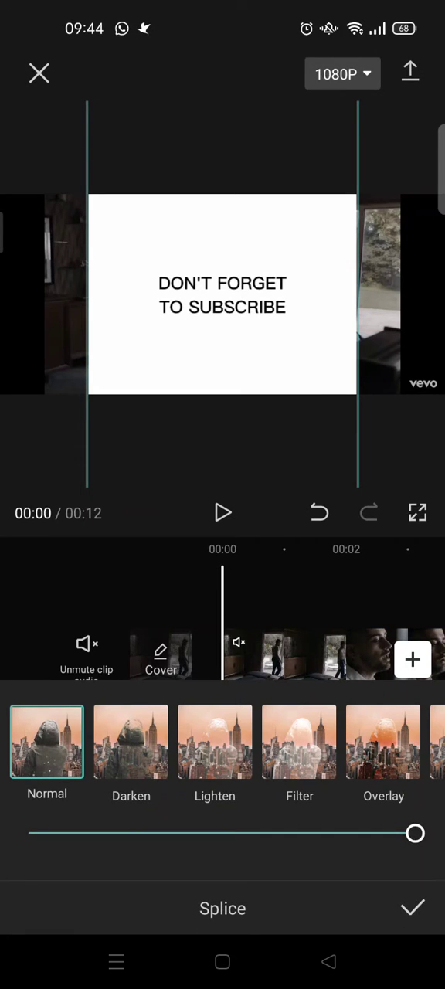
click(215, 741)
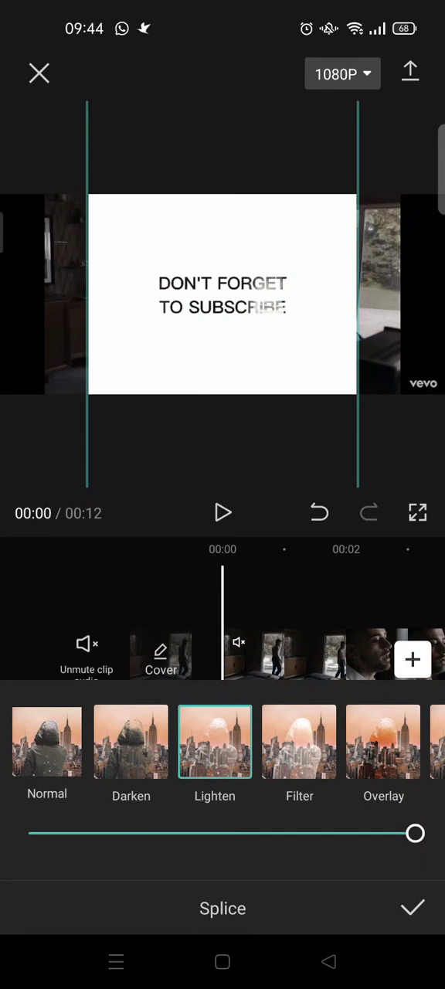
drag(414, 832, 206, 833)
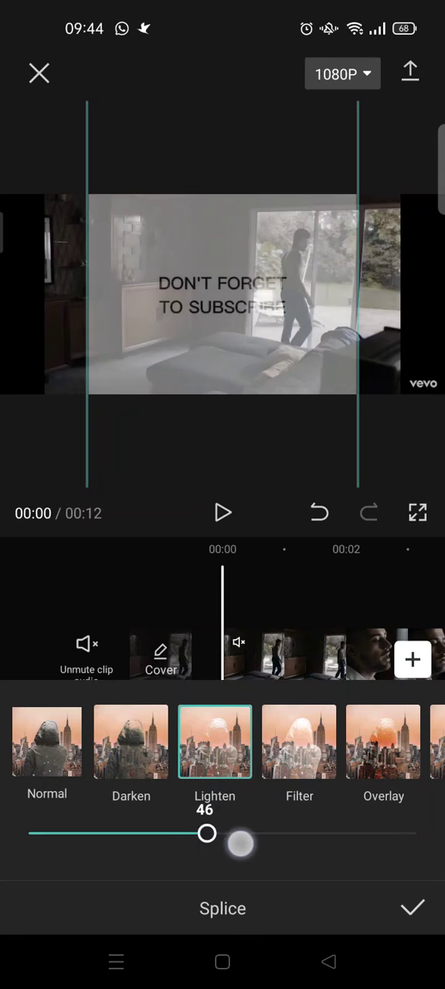
drag(207, 833, 415, 832)
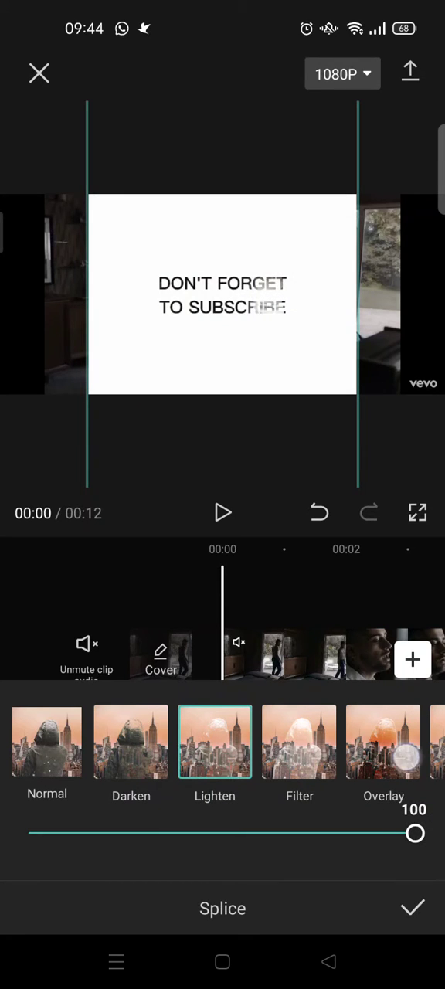
click(384, 741)
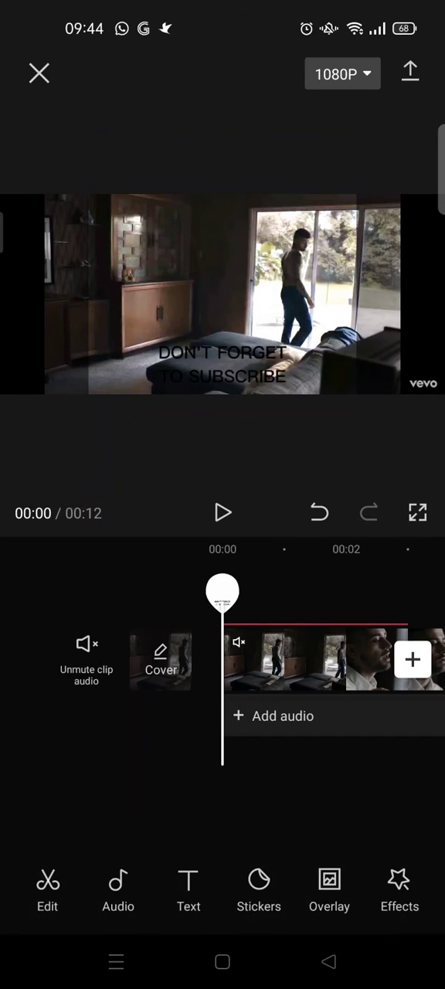
- Create a new 3-second project from the portrait photo of the man in a black sweater
click(39, 71)
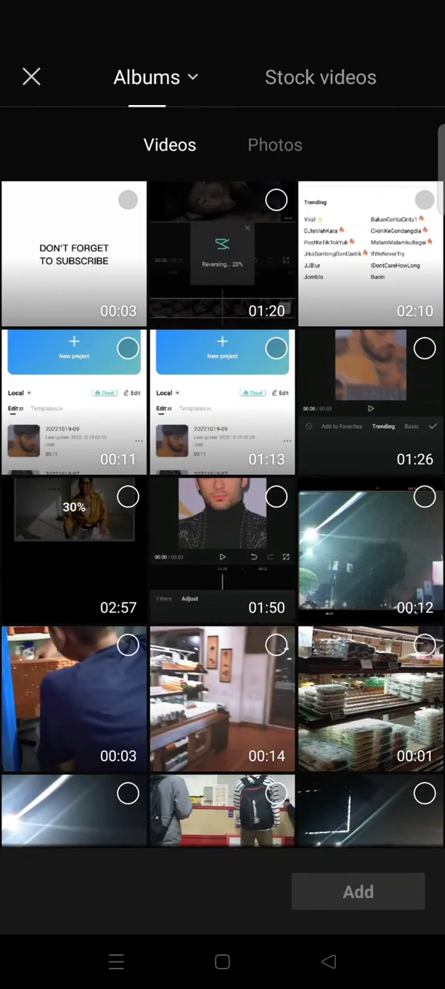
click(275, 145)
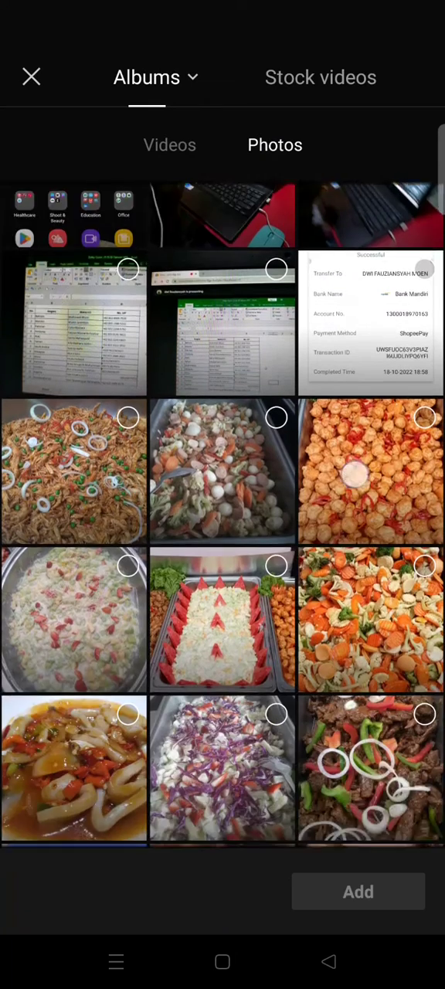
scroll(down, 3)
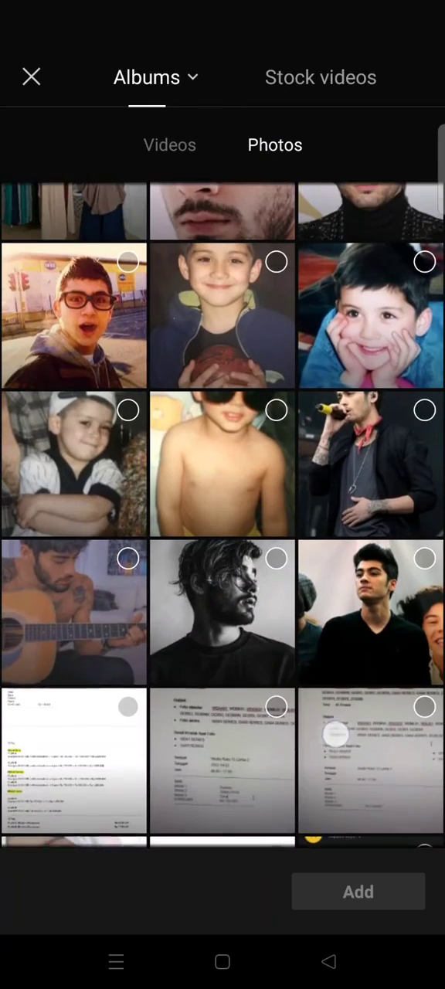
scroll(down, 3)
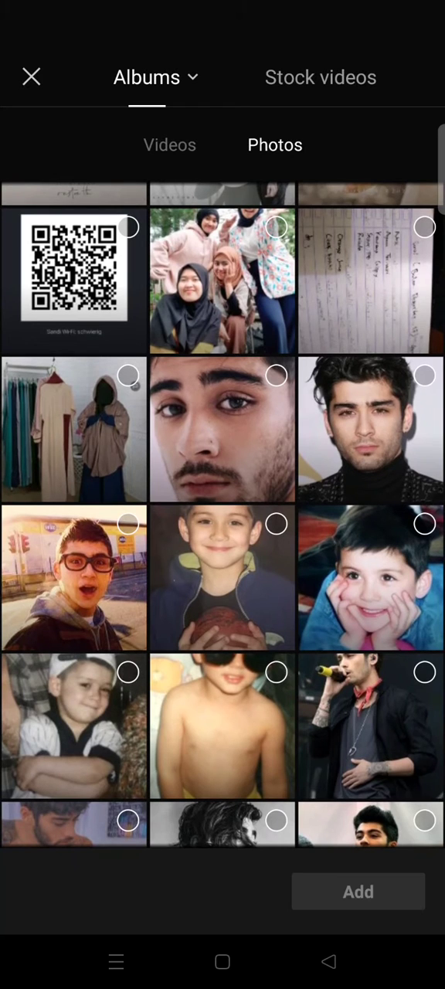
scroll(down, 3)
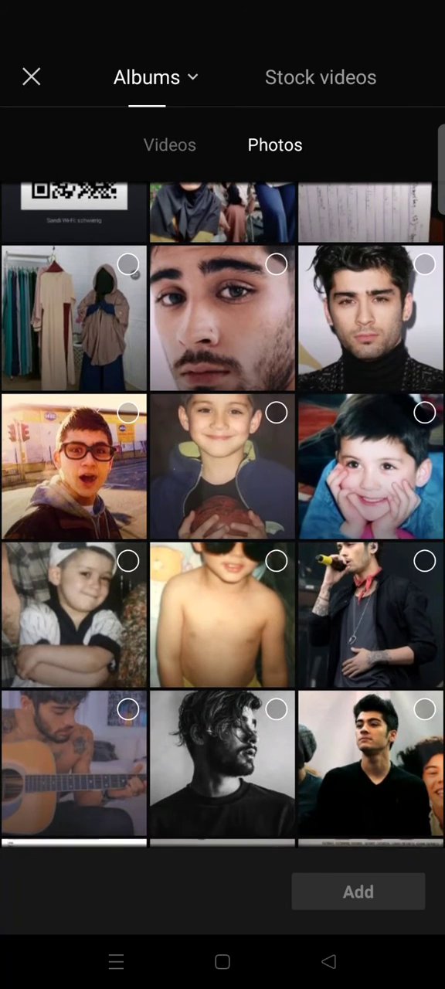
click(358, 891)
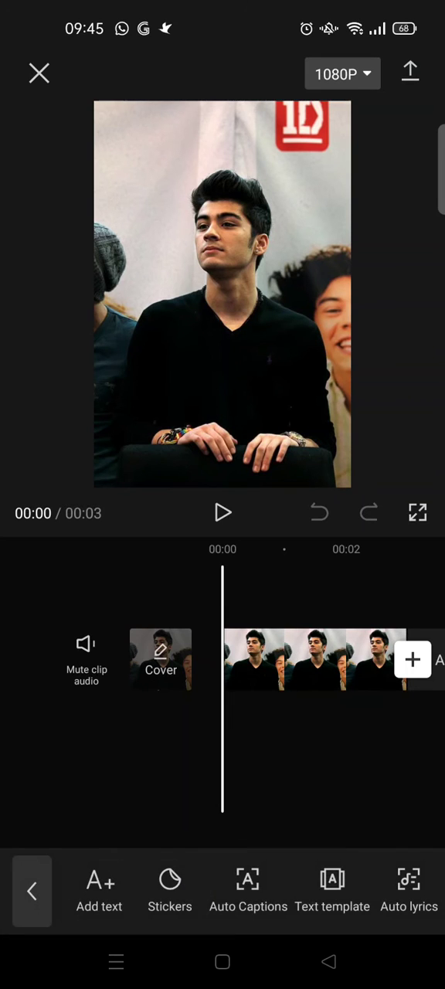
- Try adding the subscribe text clip from Videos as an overlay on the portrait project
click(31, 892)
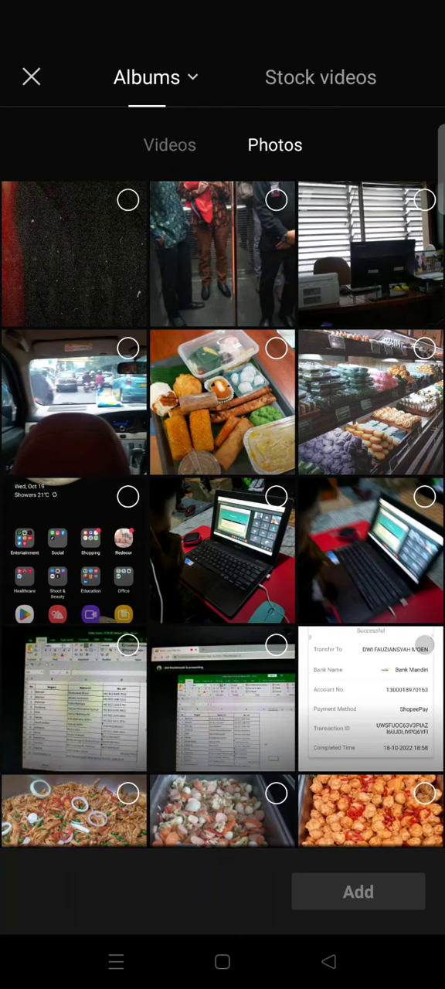
click(169, 144)
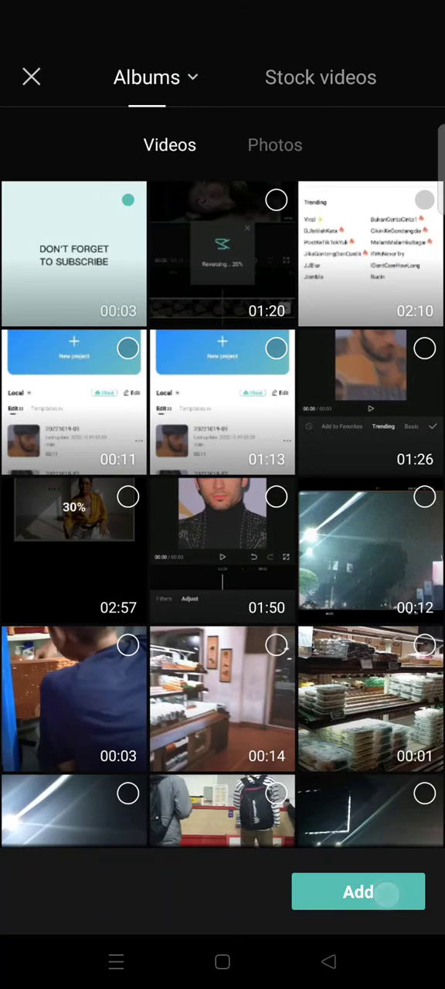
click(357, 892)
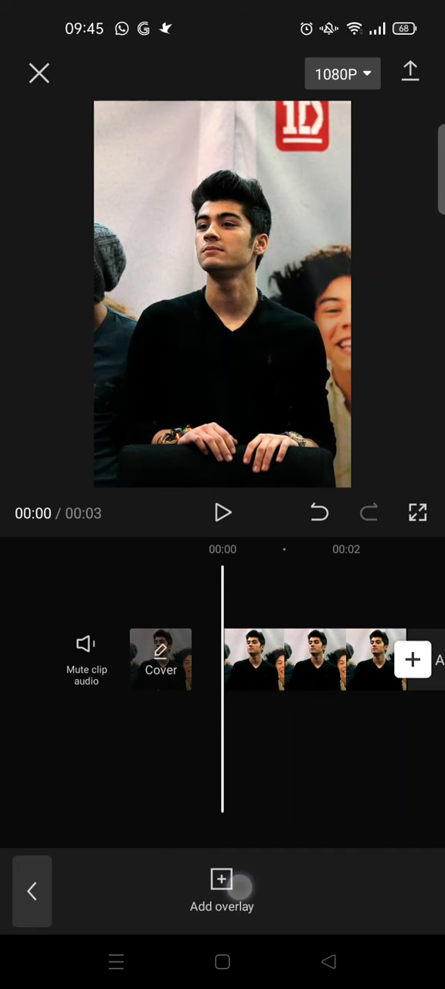
- Add the grainy red-edged texture photo as an overlay on the portrait
click(222, 880)
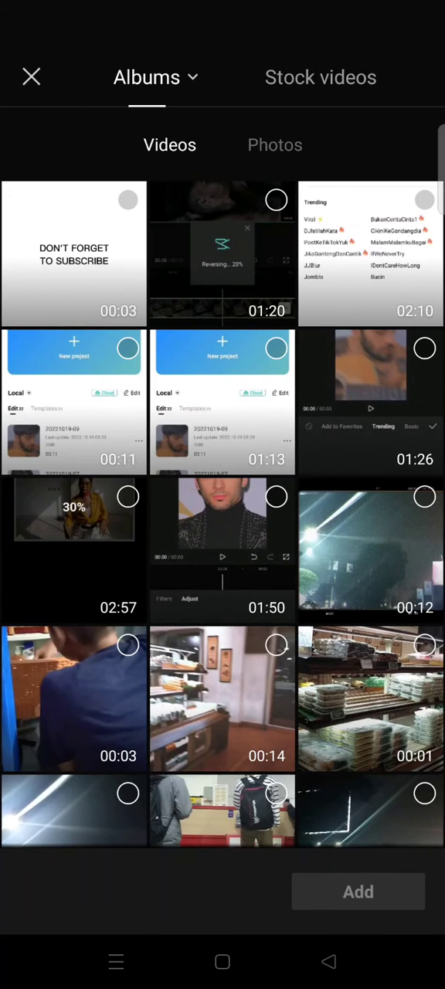
click(275, 145)
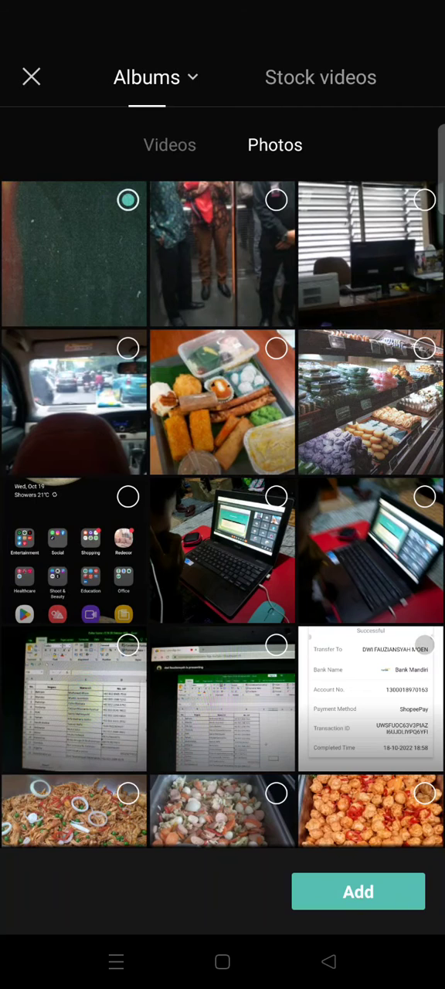
click(357, 891)
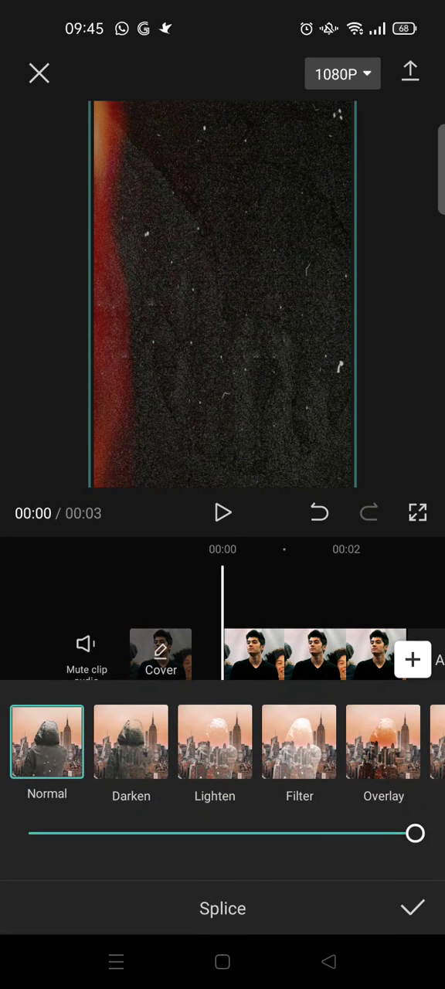
- Apply a blend mode to the grain texture and preview the blended result
click(215, 742)
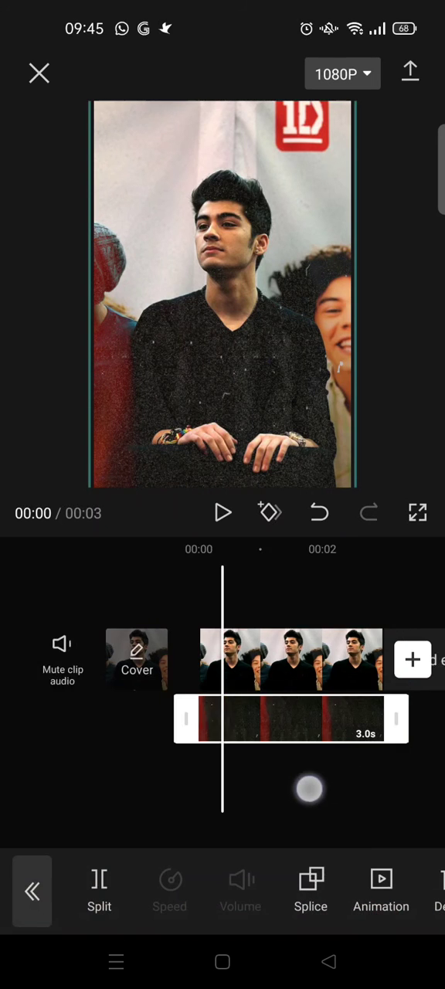
click(223, 512)
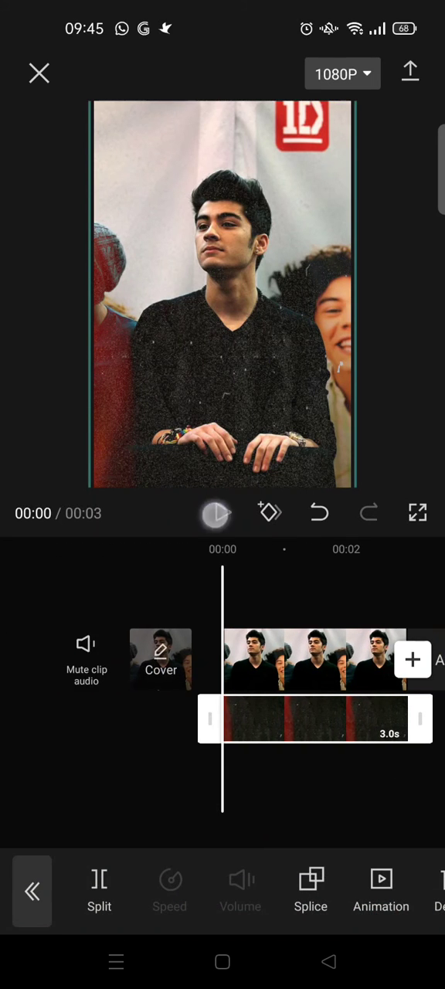
click(216, 513)
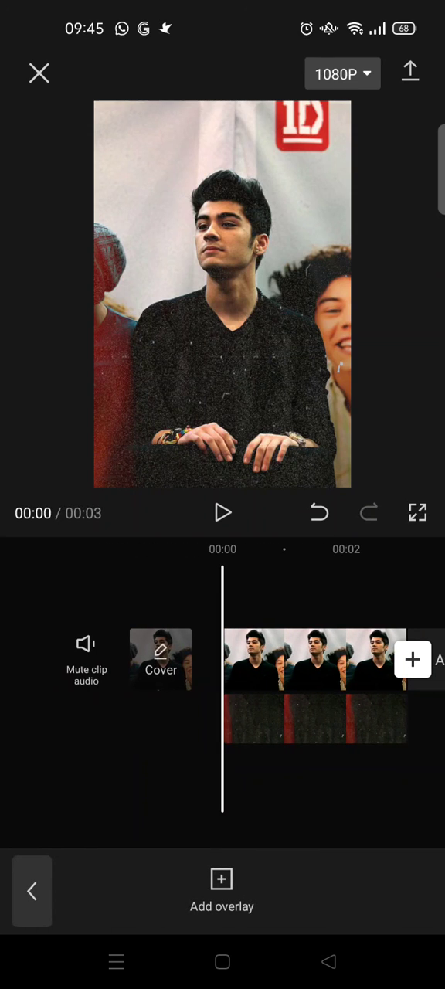
click(315, 684)
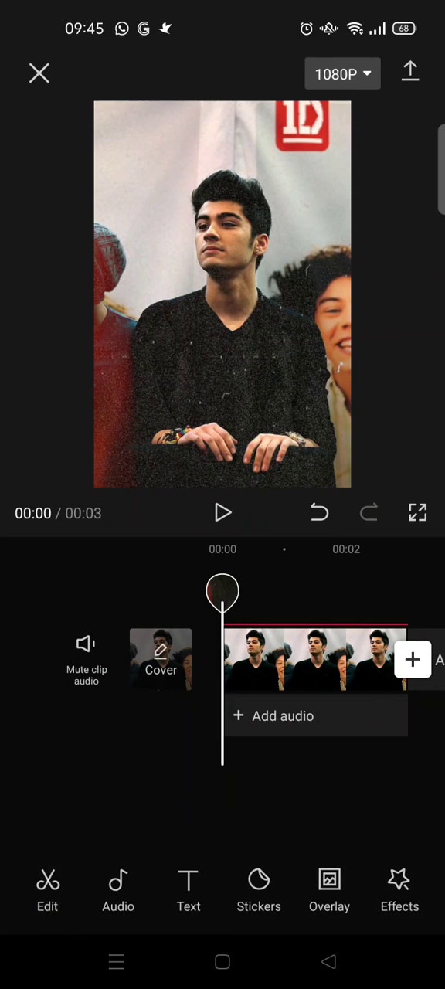